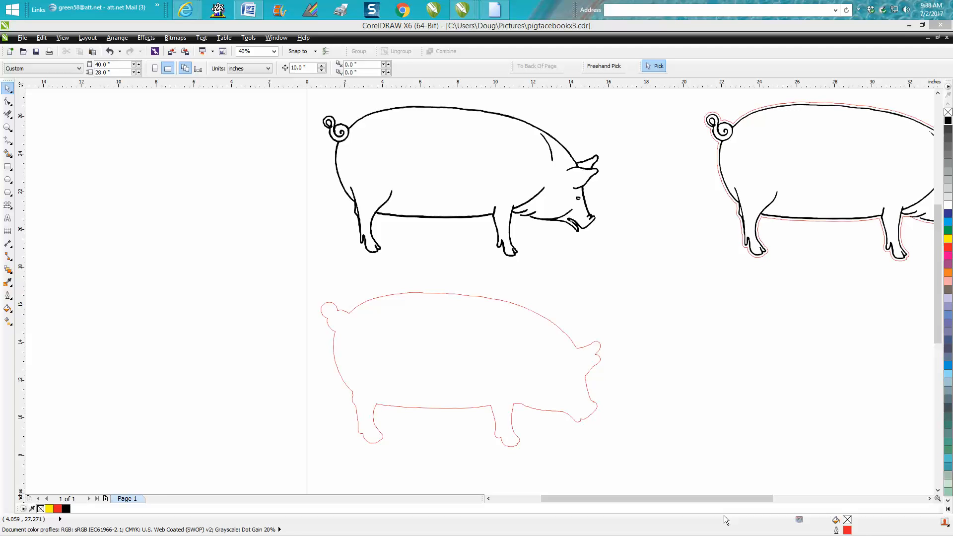
{"action": "mouse_move", "coordinate": [546, 396]}
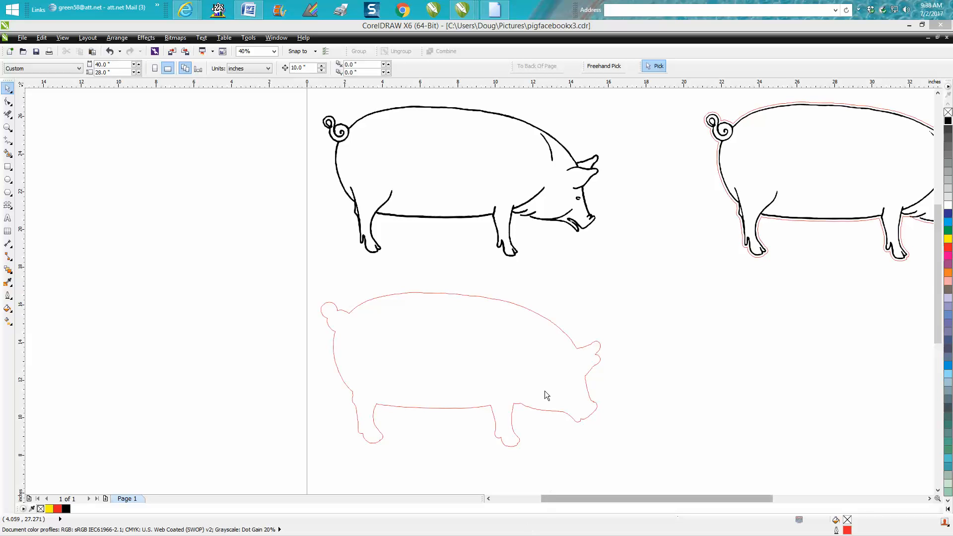
{"action": "mouse_move", "coordinate": [476, 223]}
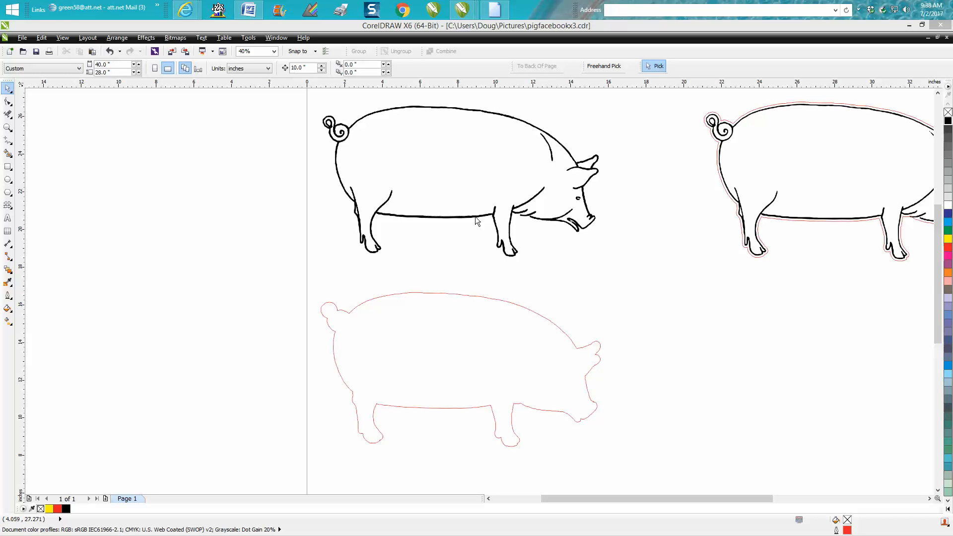
{"action": "mouse_move", "coordinate": [8, 135]}
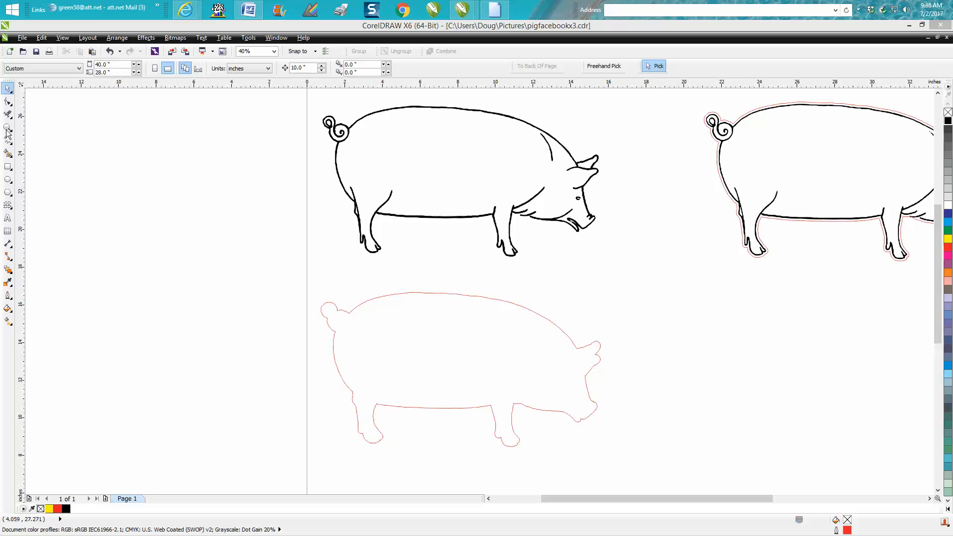
Select the black pig group with the Pick tool so its fill can be removed
{"action": "left_click", "coordinate": [6, 128]}
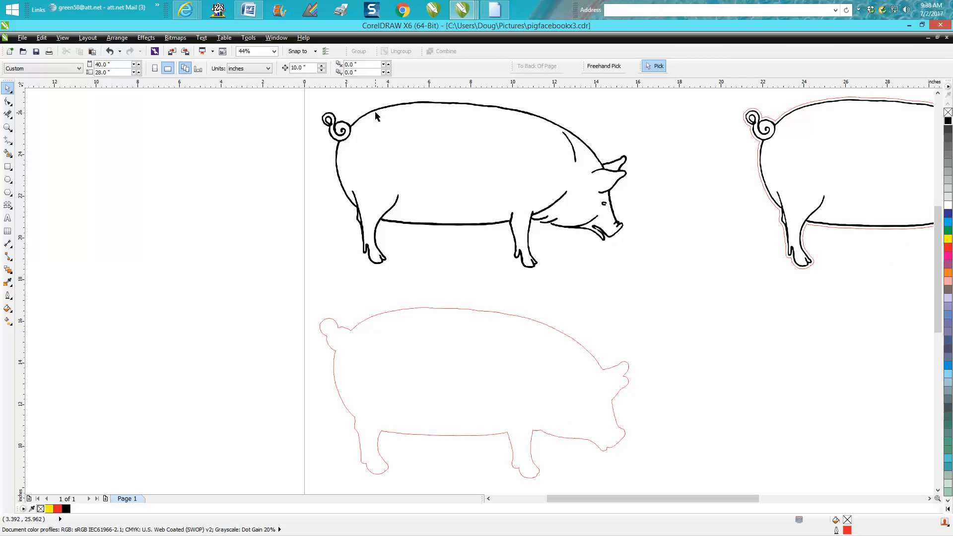
{"action": "left_click", "coordinate": [475, 185]}
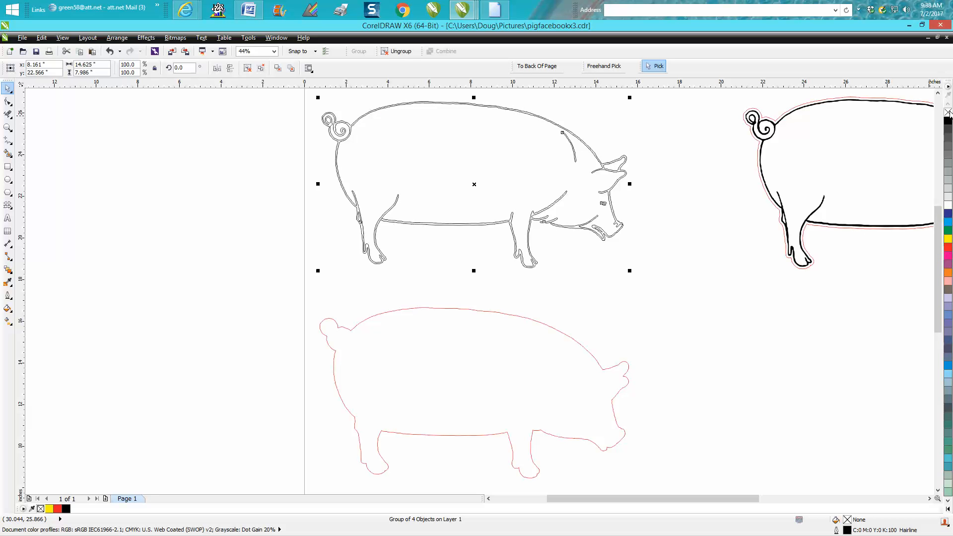
{"action": "mouse_move", "coordinate": [606, 226]}
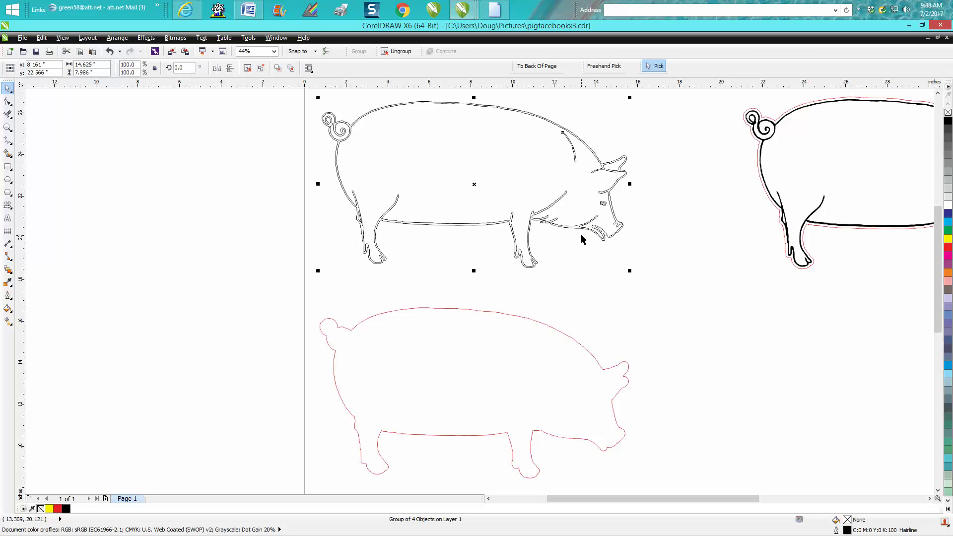
{"action": "mouse_move", "coordinate": [501, 318]}
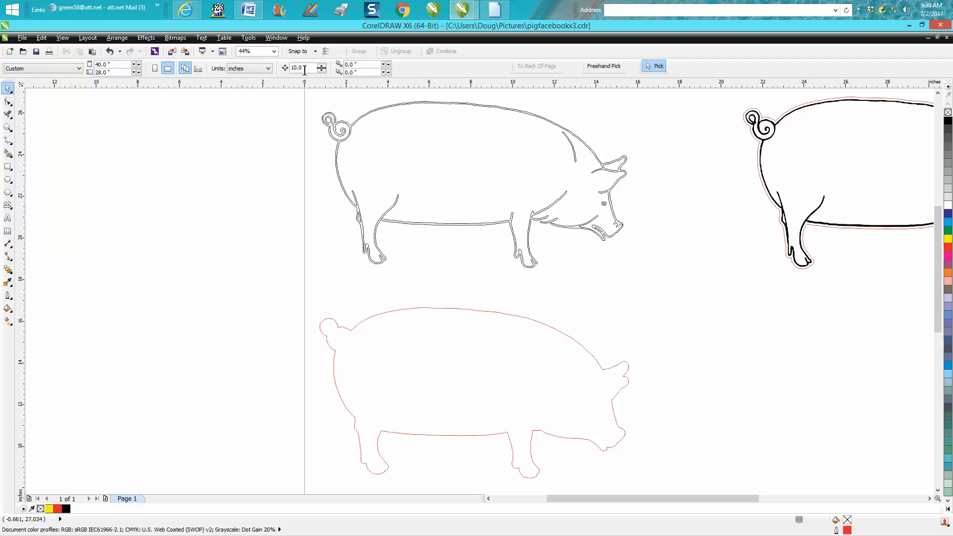
{"action": "mouse_move", "coordinate": [457, 316]}
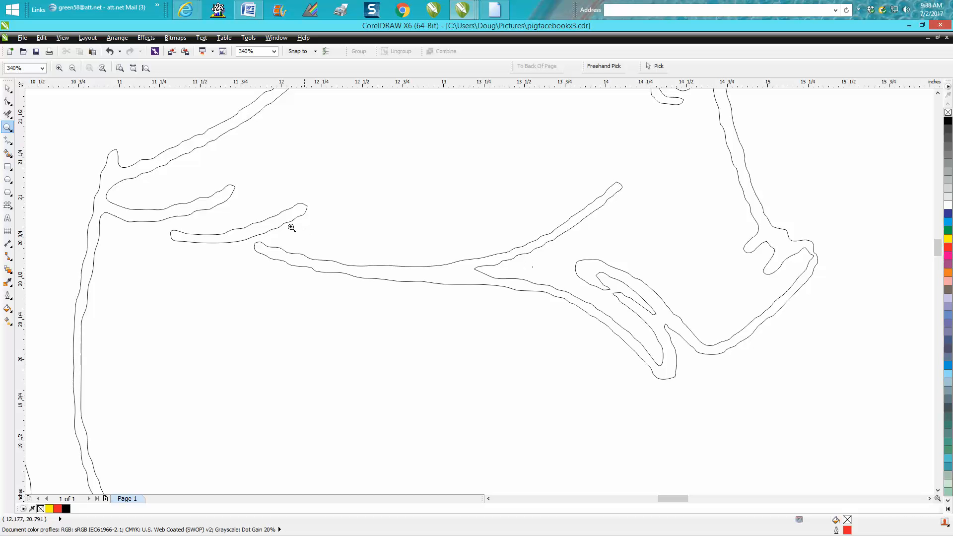
{"action": "mouse_move", "coordinate": [231, 203]}
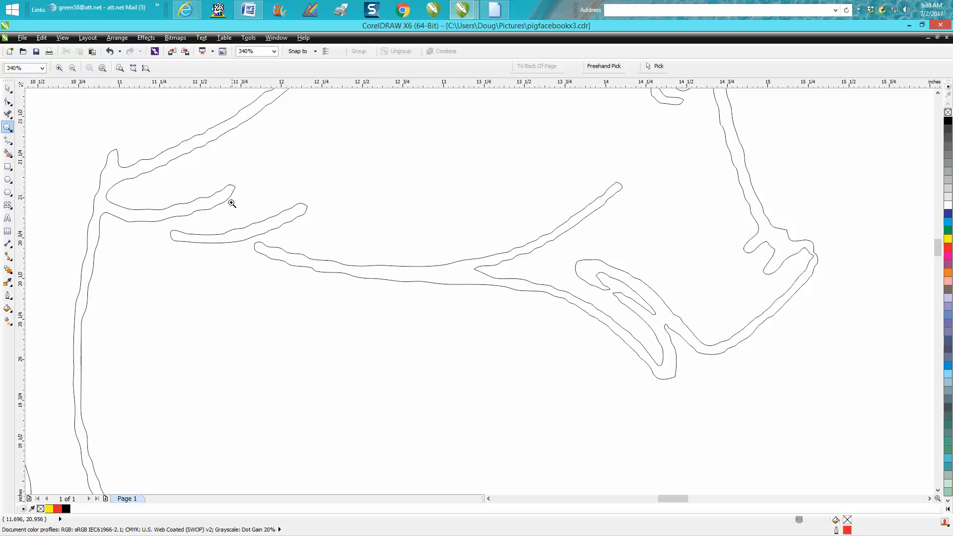
{"action": "mouse_move", "coordinate": [239, 216]}
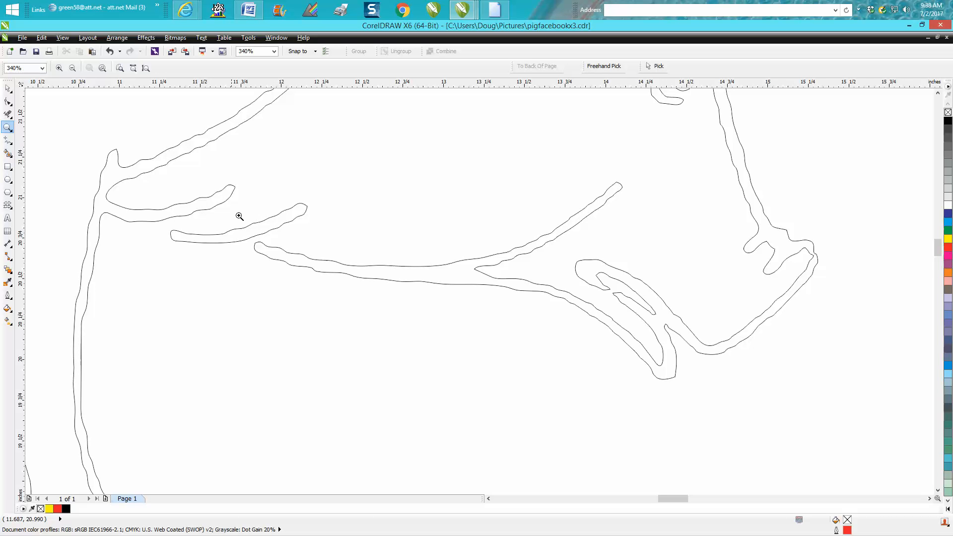
{"action": "mouse_move", "coordinate": [268, 233]}
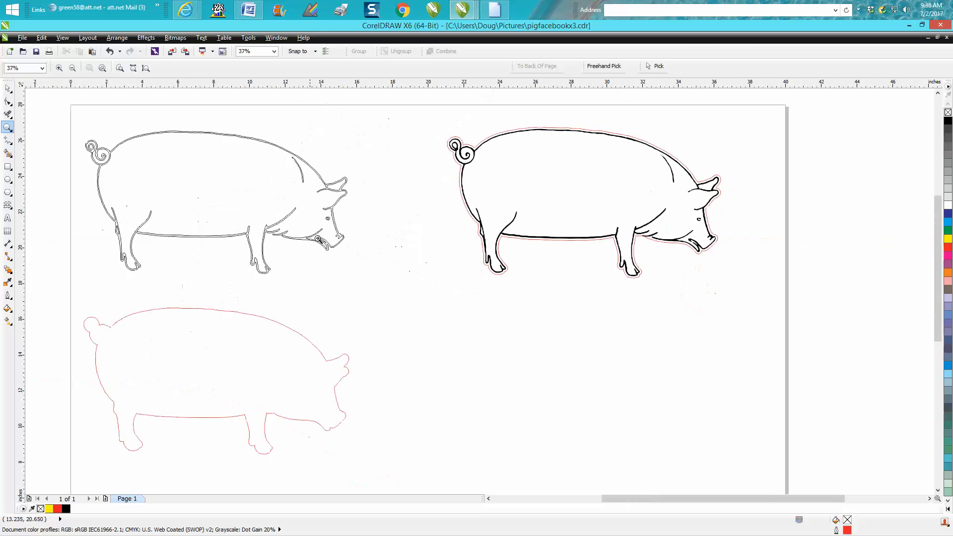
{"action": "mouse_move", "coordinate": [83, 127]}
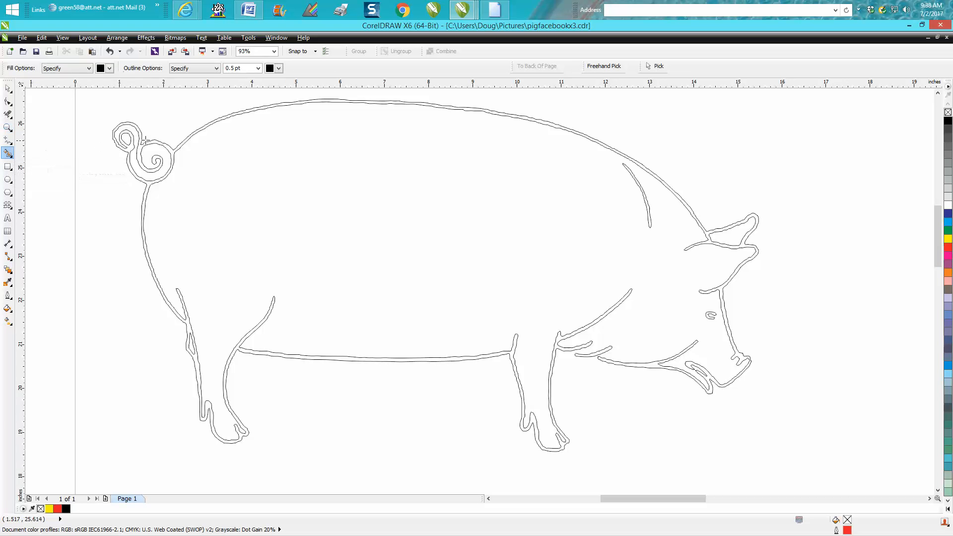
{"action": "mouse_move", "coordinate": [164, 145]}
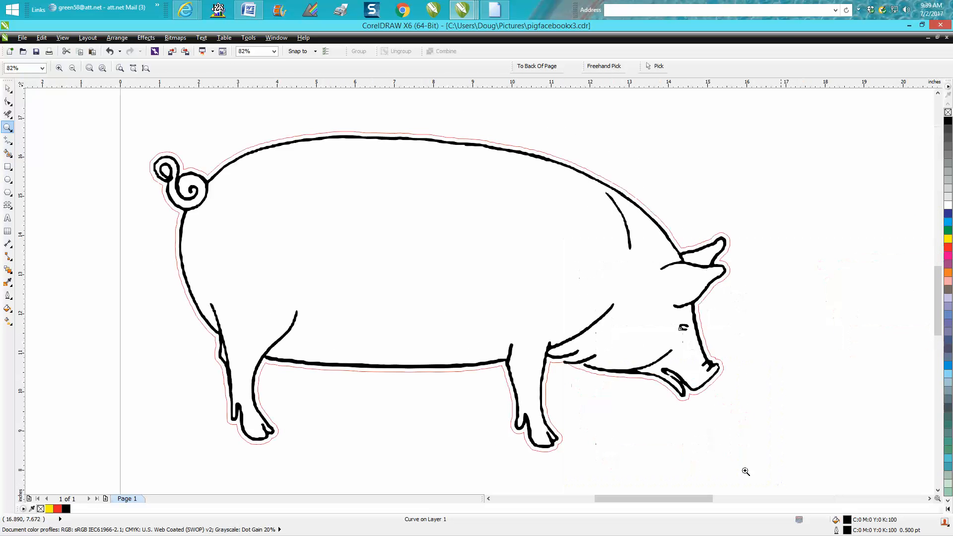
{"action": "mouse_move", "coordinate": [256, 235]}
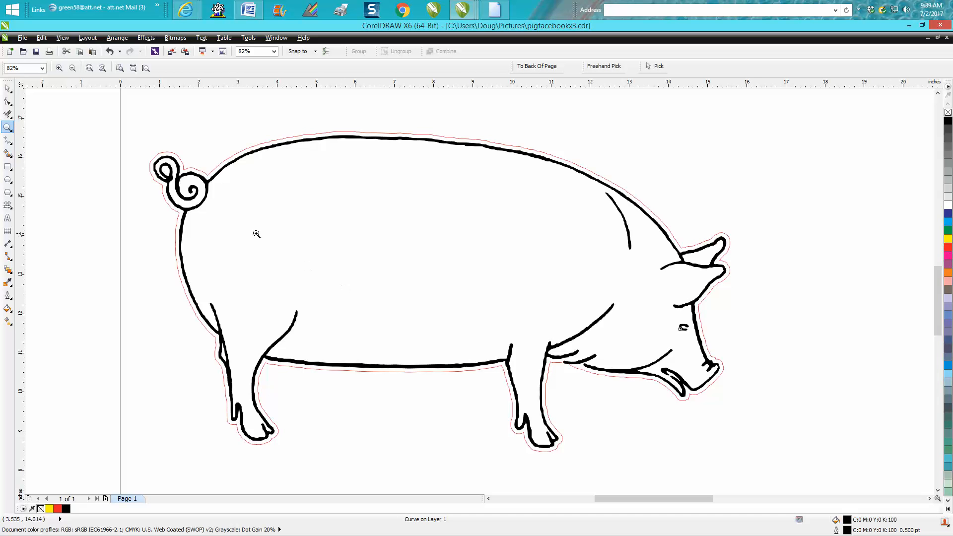
{"action": "mouse_move", "coordinate": [605, 286]}
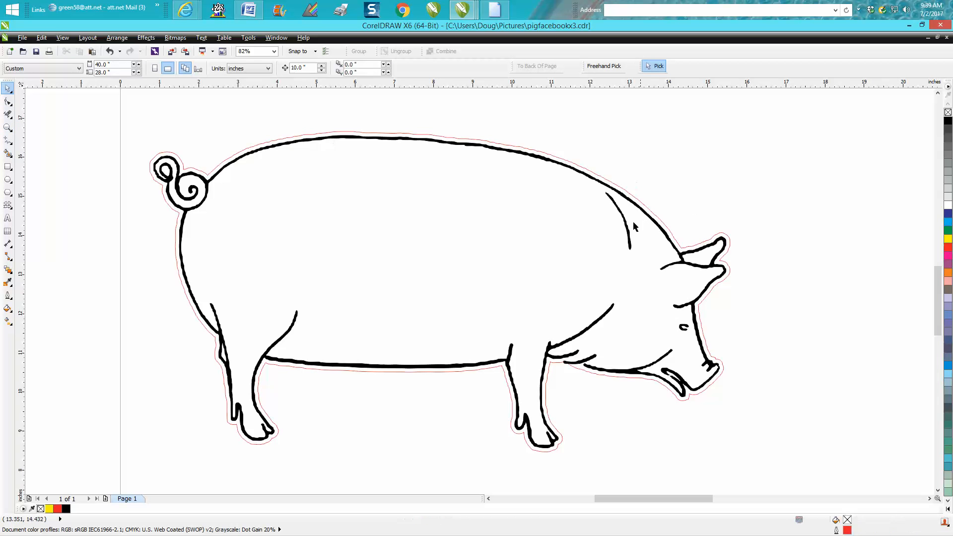
{"action": "left_click", "coordinate": [617, 220]}
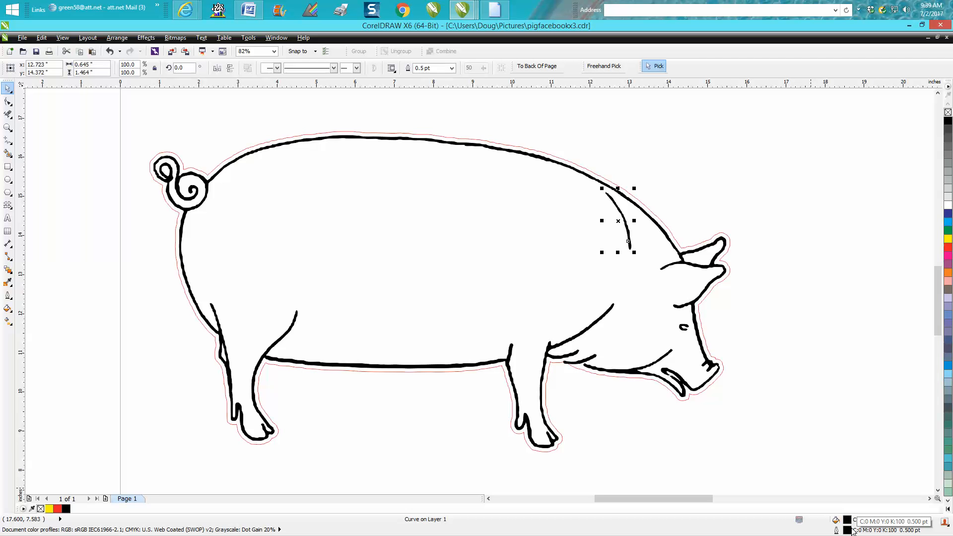
{"action": "mouse_move", "coordinate": [713, 366]}
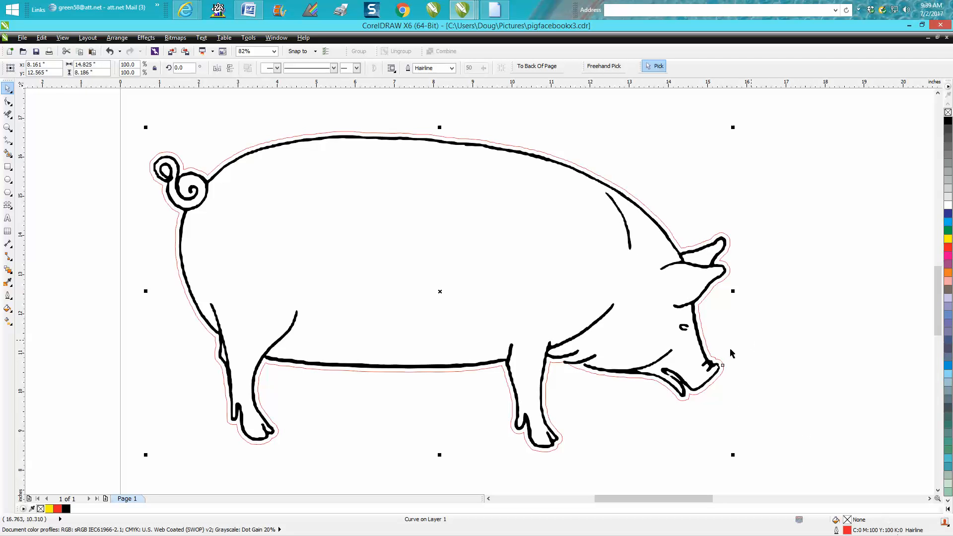
{"action": "mouse_move", "coordinate": [634, 399]}
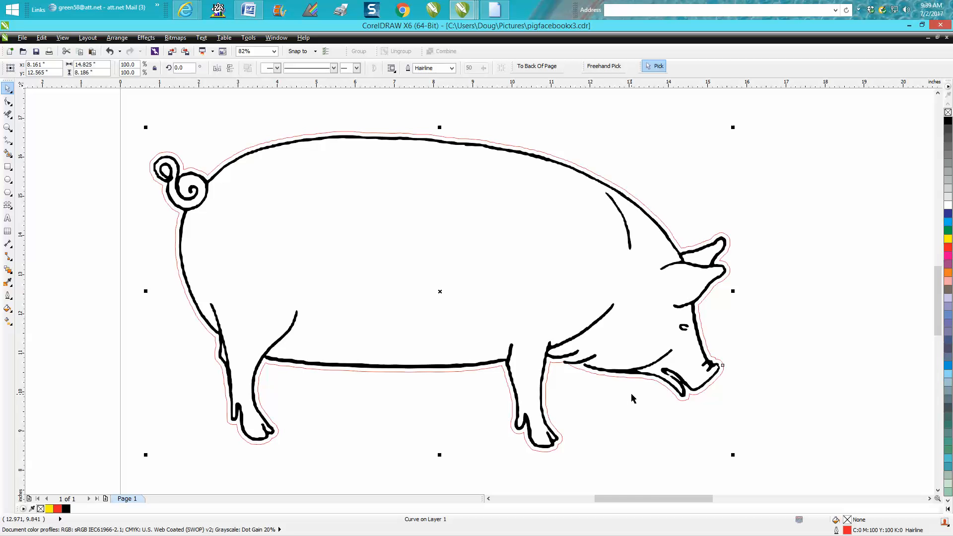
{"action": "left_click", "coordinate": [7, 127]}
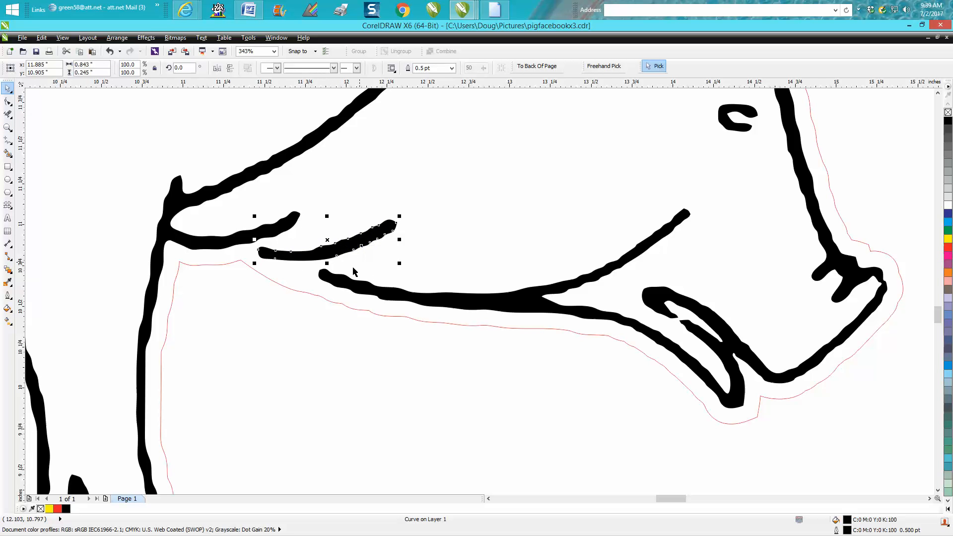
{"action": "mouse_move", "coordinate": [363, 320]}
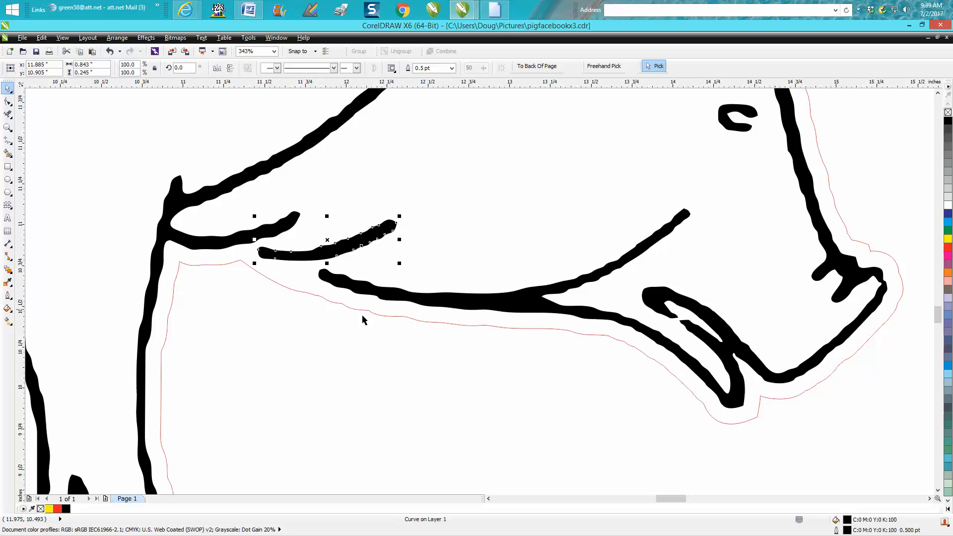
{"action": "mouse_move", "coordinate": [814, 212]}
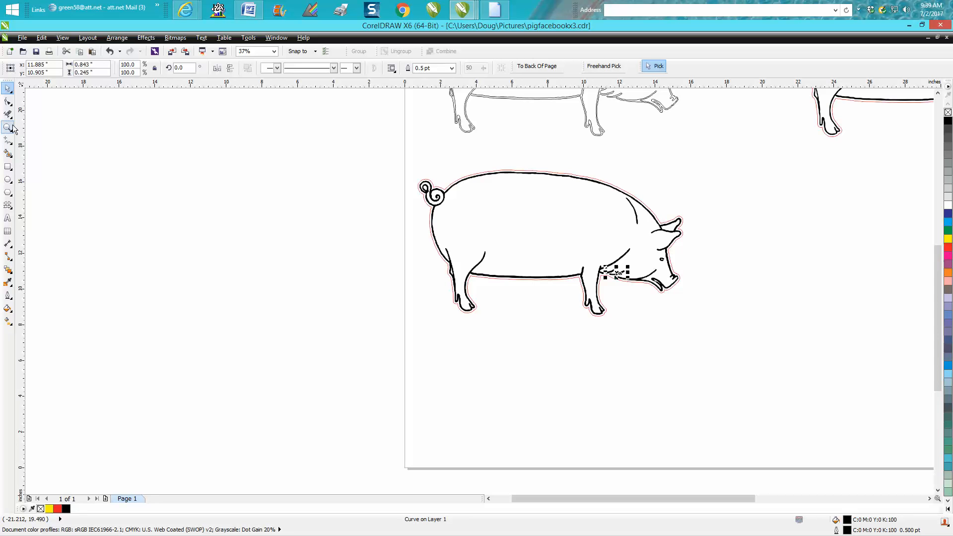
{"action": "left_click", "coordinate": [8, 127]}
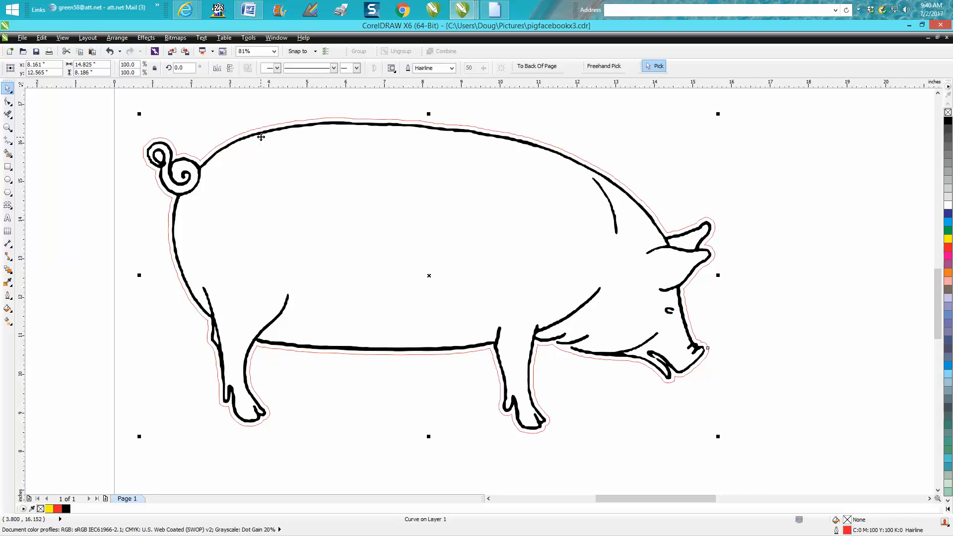
{"action": "mouse_move", "coordinate": [439, 133]}
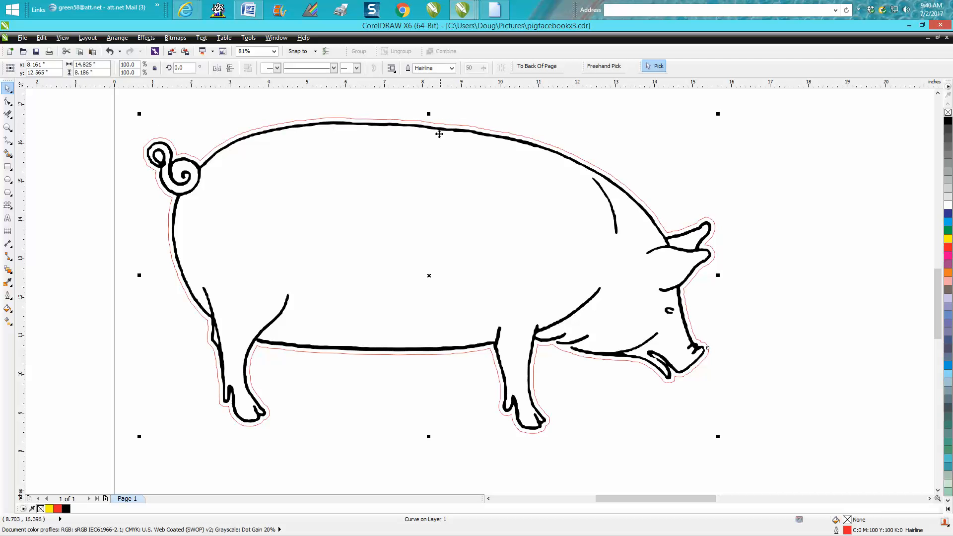
{"action": "mouse_move", "coordinate": [421, 129]}
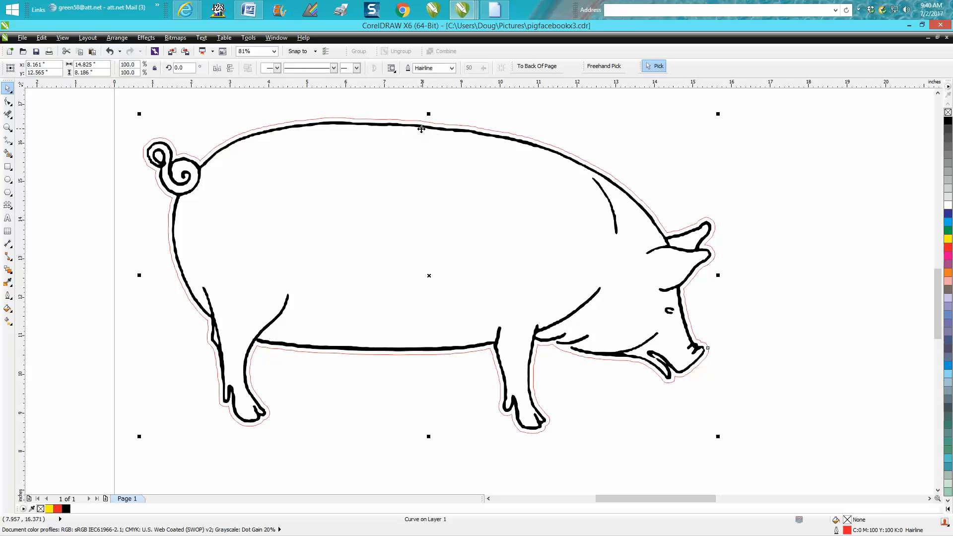
{"action": "mouse_move", "coordinate": [447, 111]}
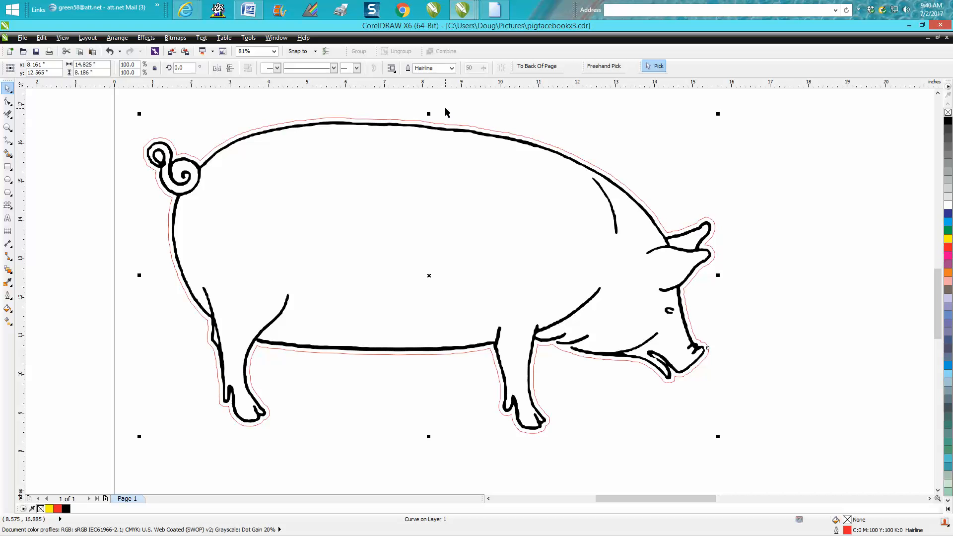